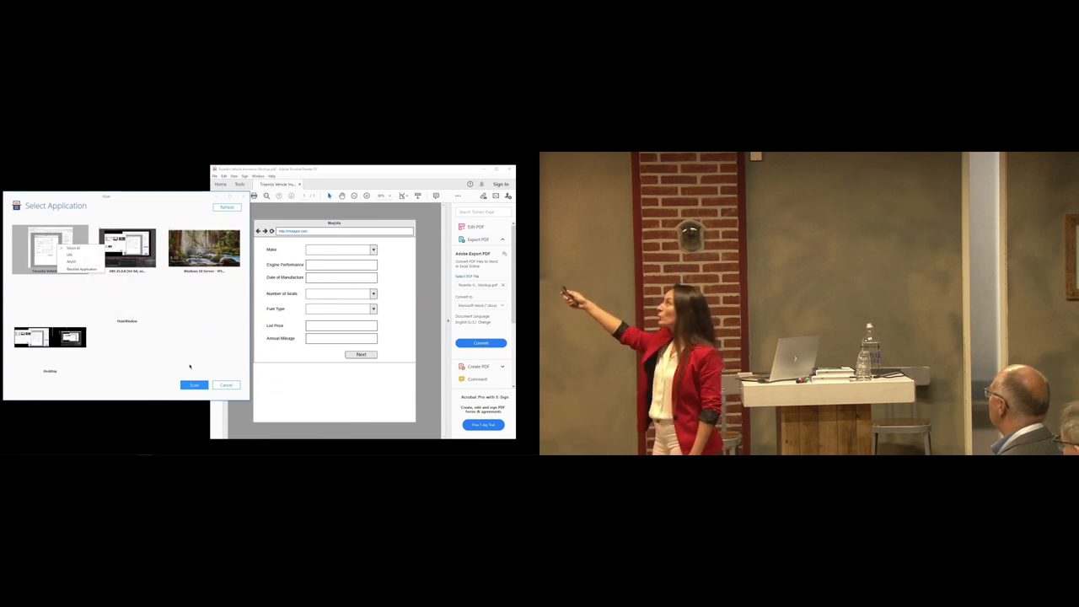
- Run the vehicle-insurance test case in ScratchBook with the PDF mockup as the scan target
left_click(194, 384)
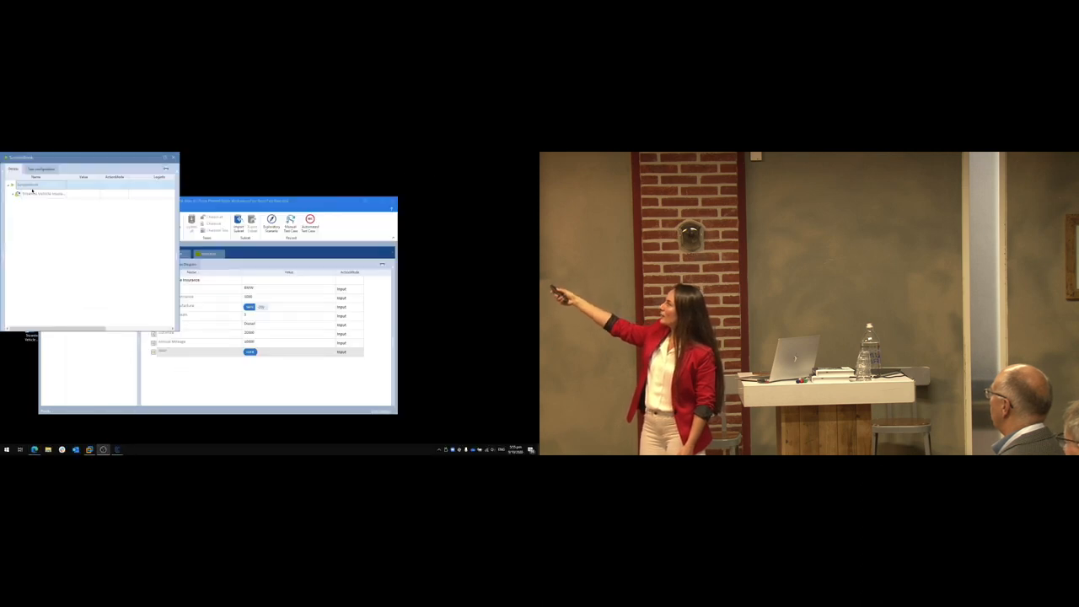
left_click(17, 193)
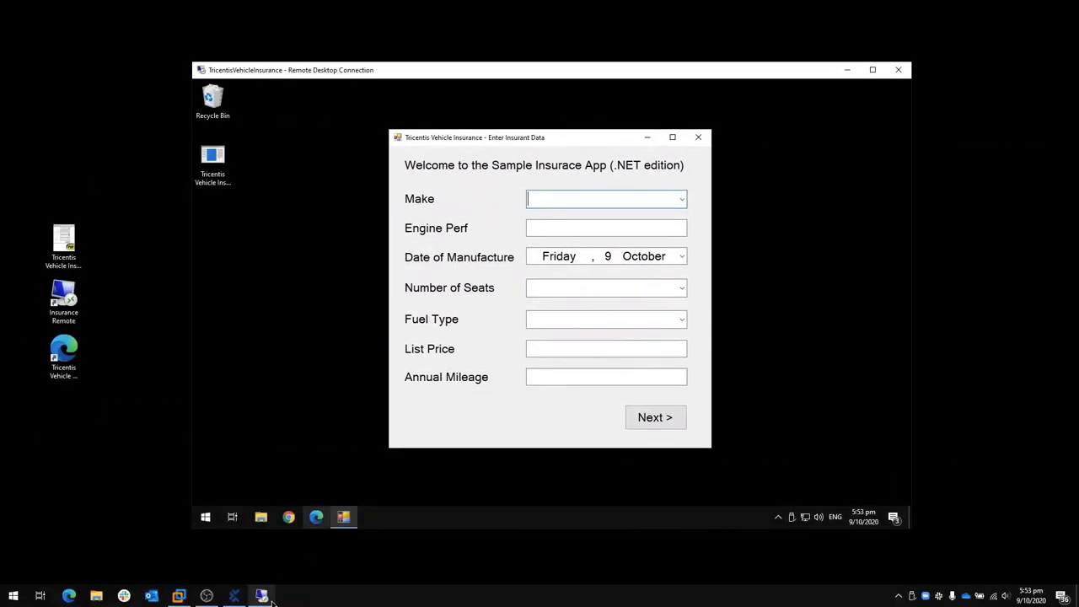
- Return to Tosca and expand the ScratchBook result to list the Make, Engine Performance and Fuel Type steps
left_click(262, 597)
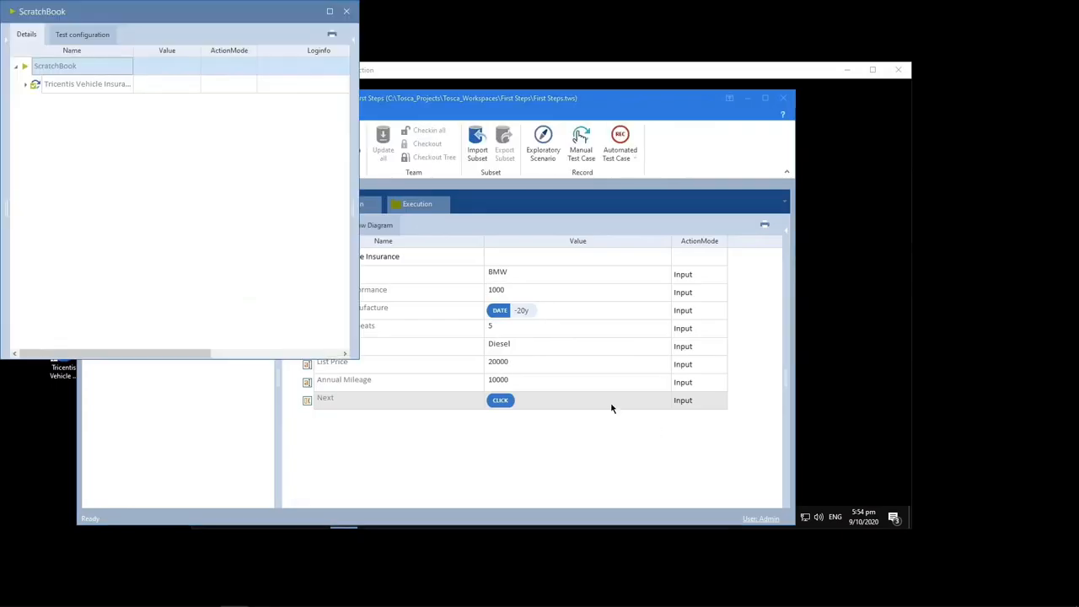
left_click(24, 85)
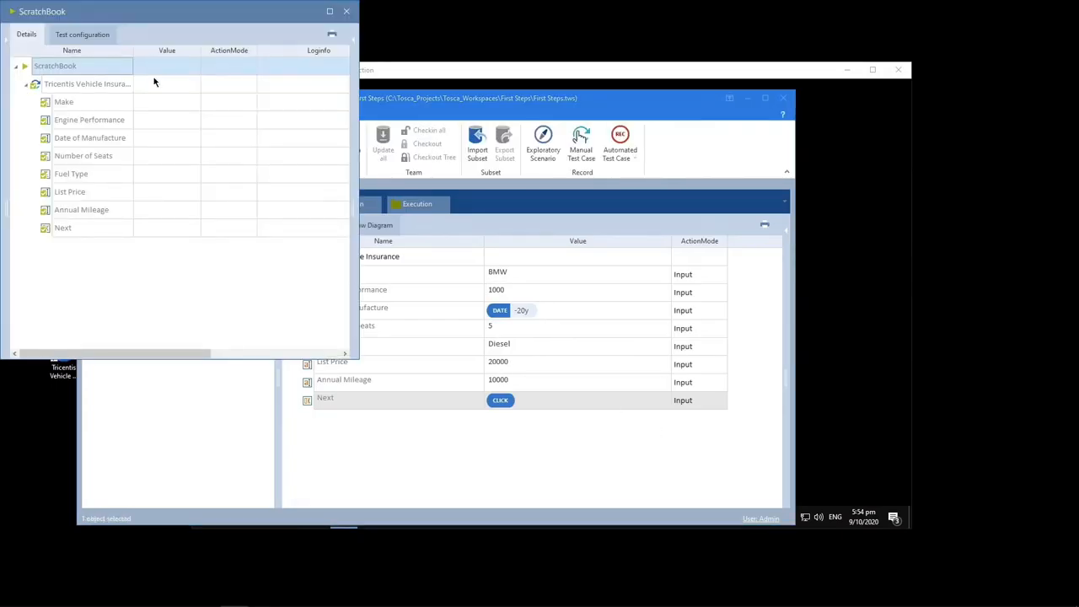